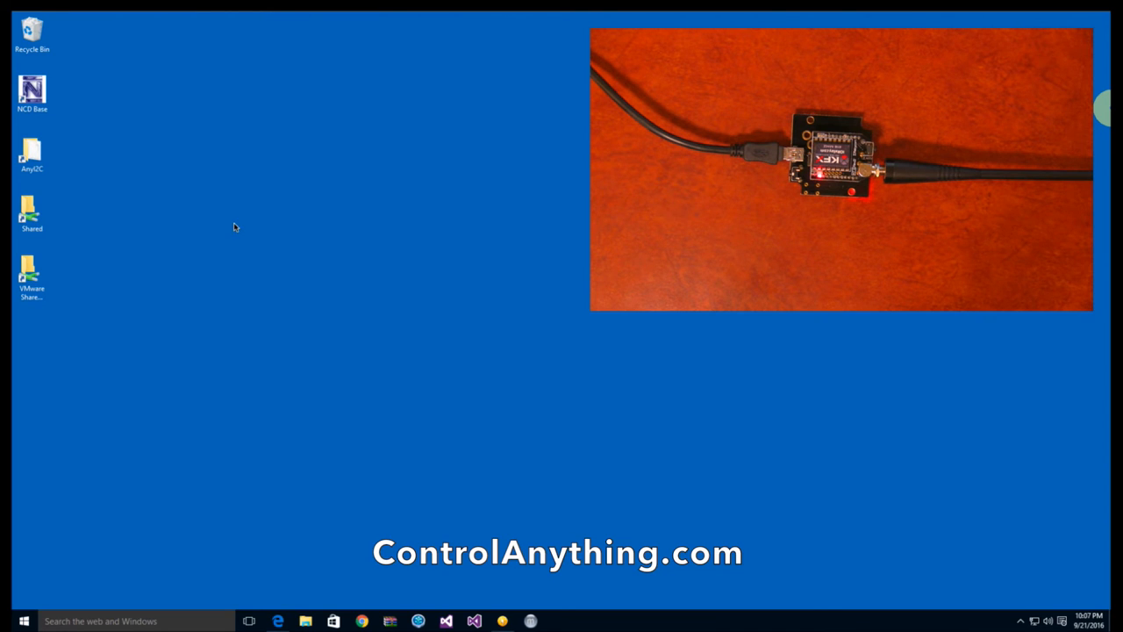
Launch Base Station from the NCD Base desktop icon
{"action": "left_click", "coordinate": [32, 91]}
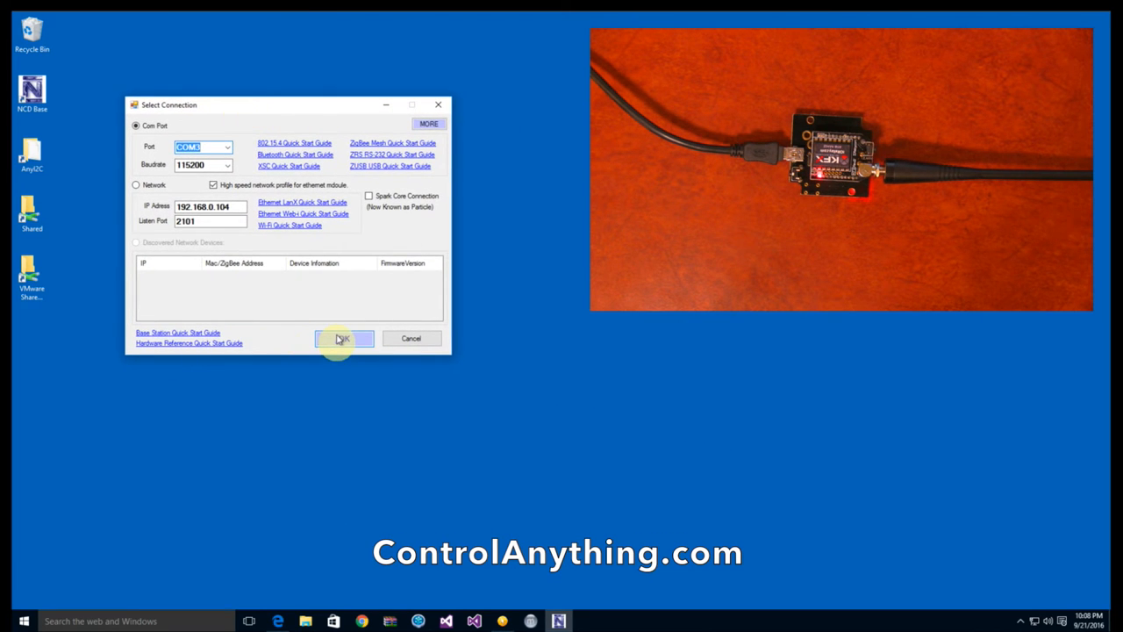
Connect over the COM port at 115200 baud and choose the KFX Series Configuration panel
{"action": "left_click", "coordinate": [344, 337]}
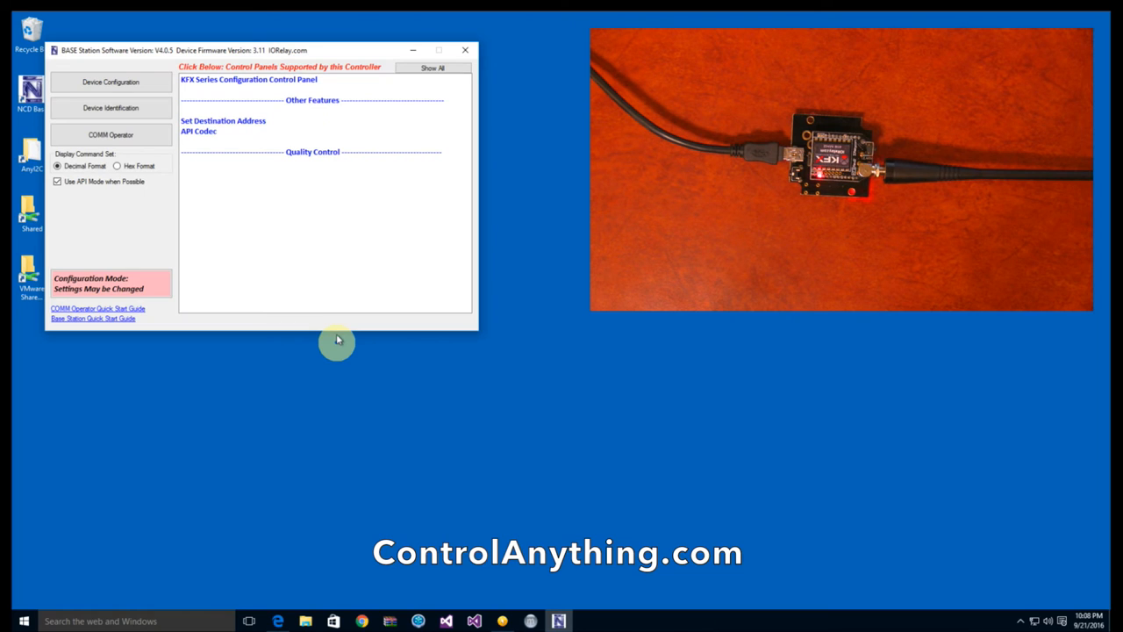
{"action": "mouse_move", "coordinate": [246, 84]}
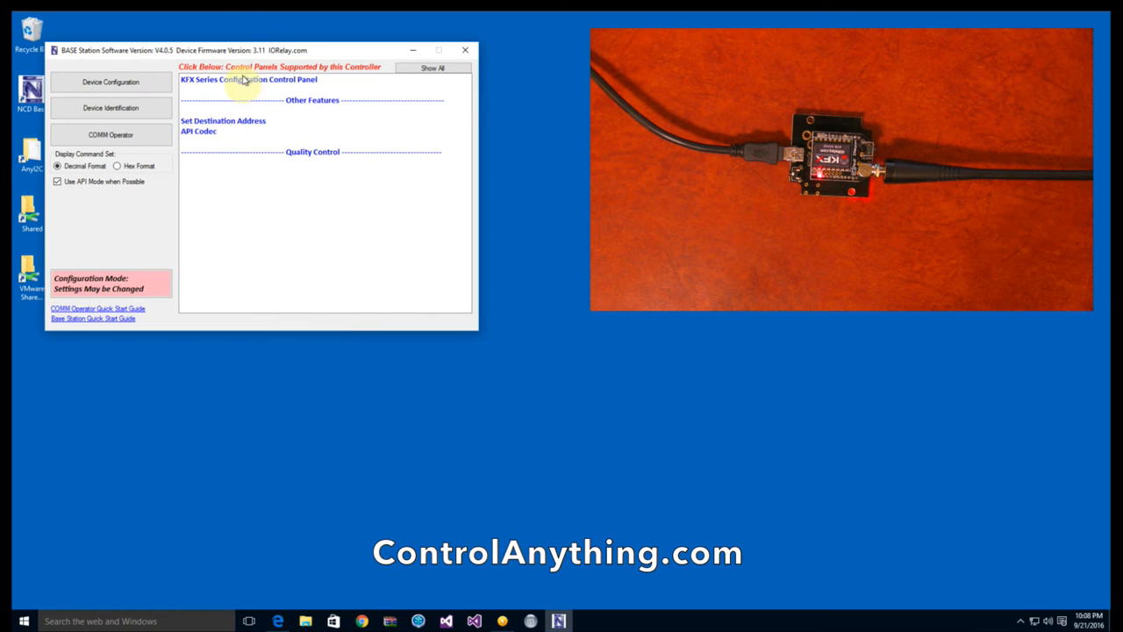
{"action": "left_click", "coordinate": [246, 81]}
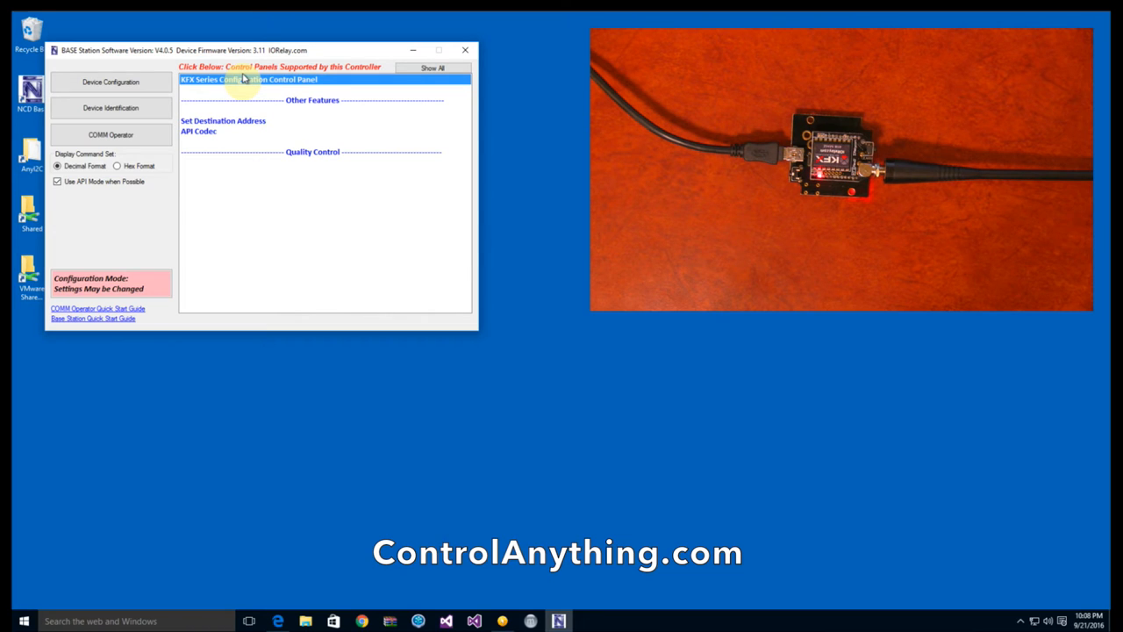
Review the press and release command values for key fob buttons 1 and 2
{"action": "left_click", "coordinate": [249, 79]}
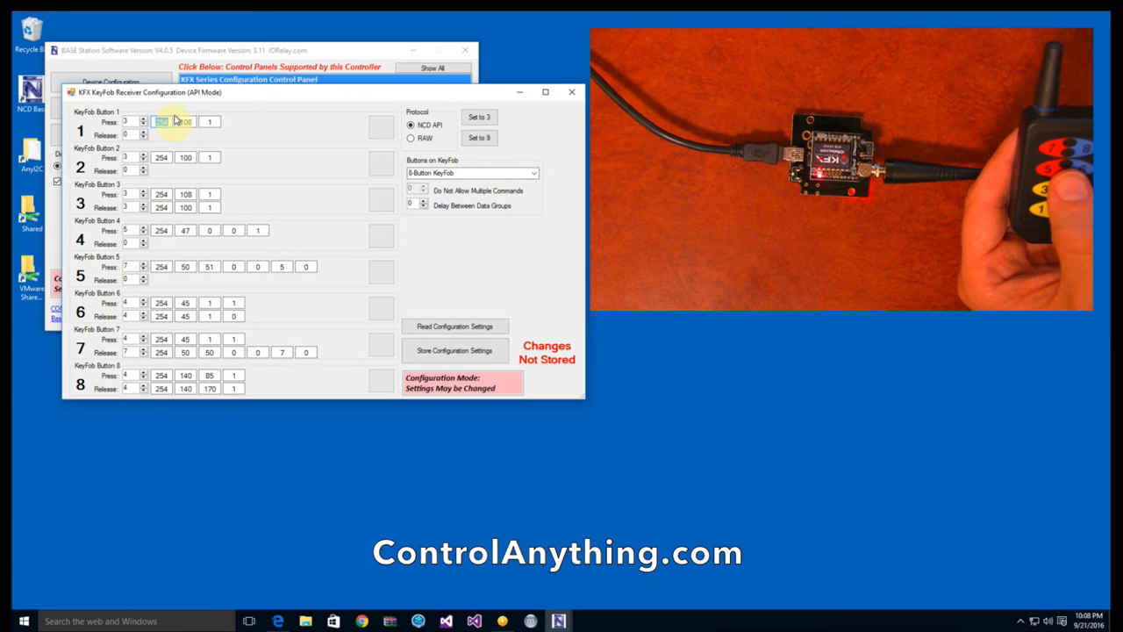
{"action": "left_click", "coordinate": [207, 121]}
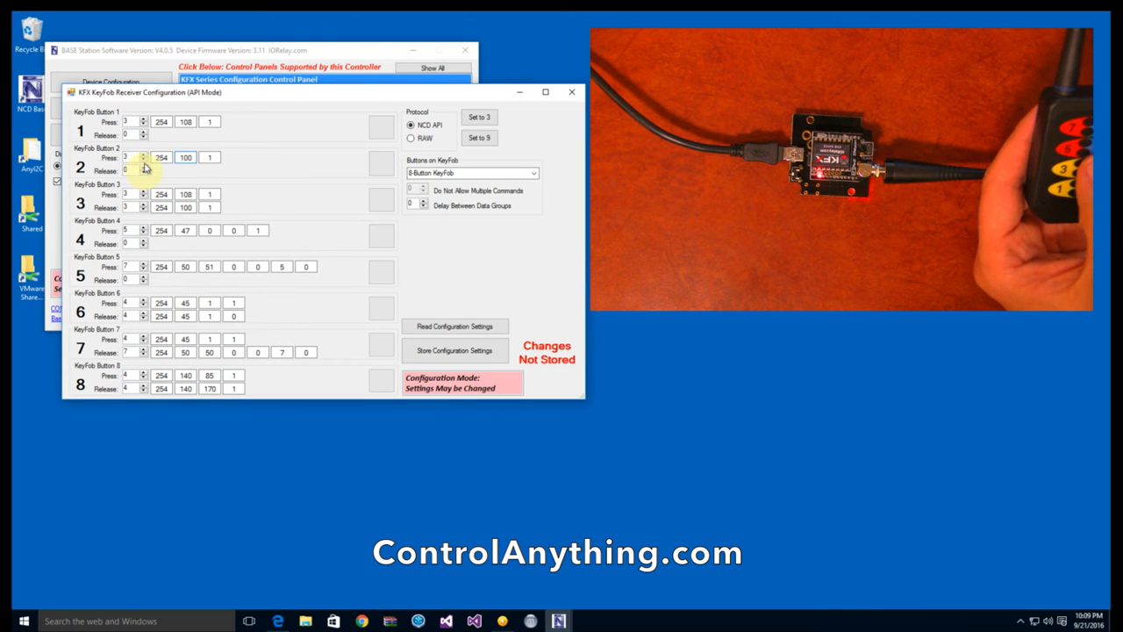
{"action": "left_click", "coordinate": [190, 158]}
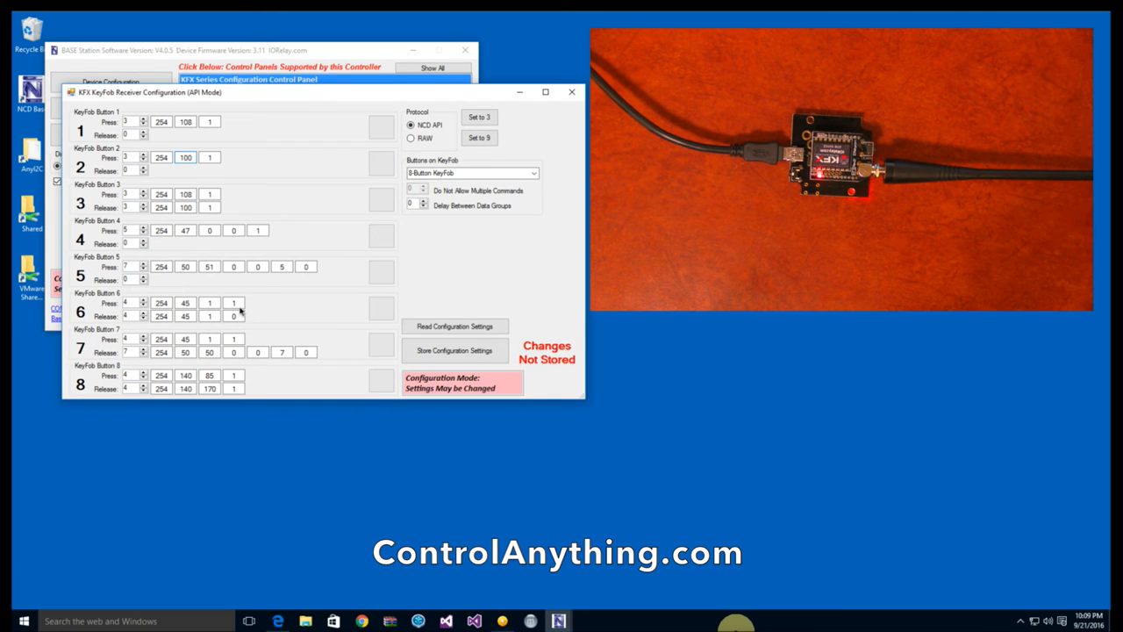
{"action": "mouse_move", "coordinate": [232, 299]}
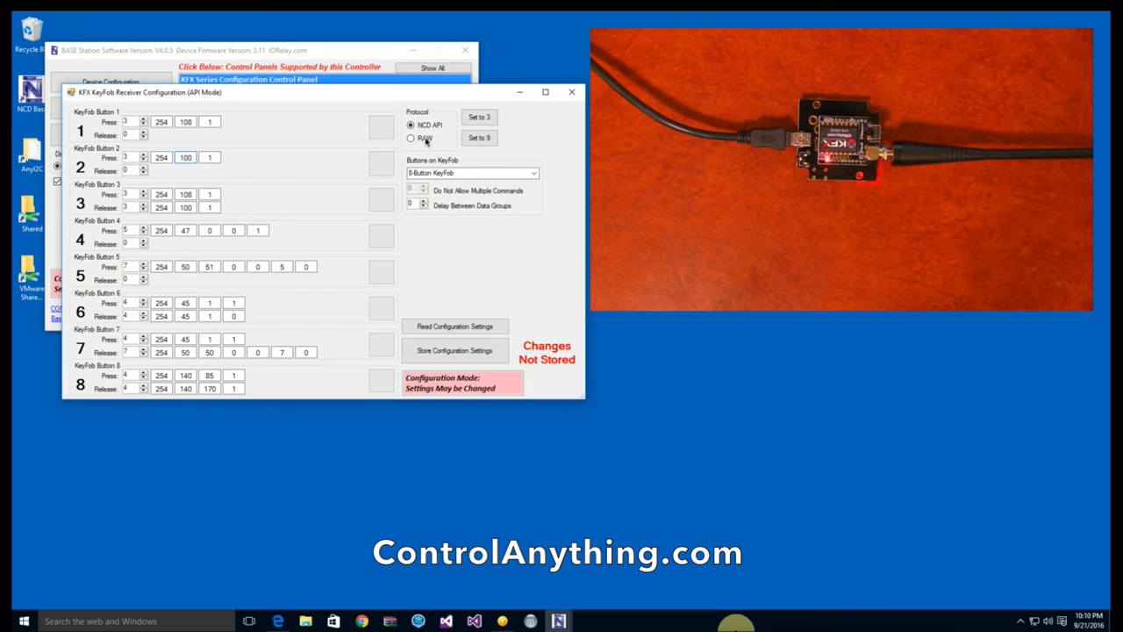
{"action": "left_click", "coordinate": [413, 139]}
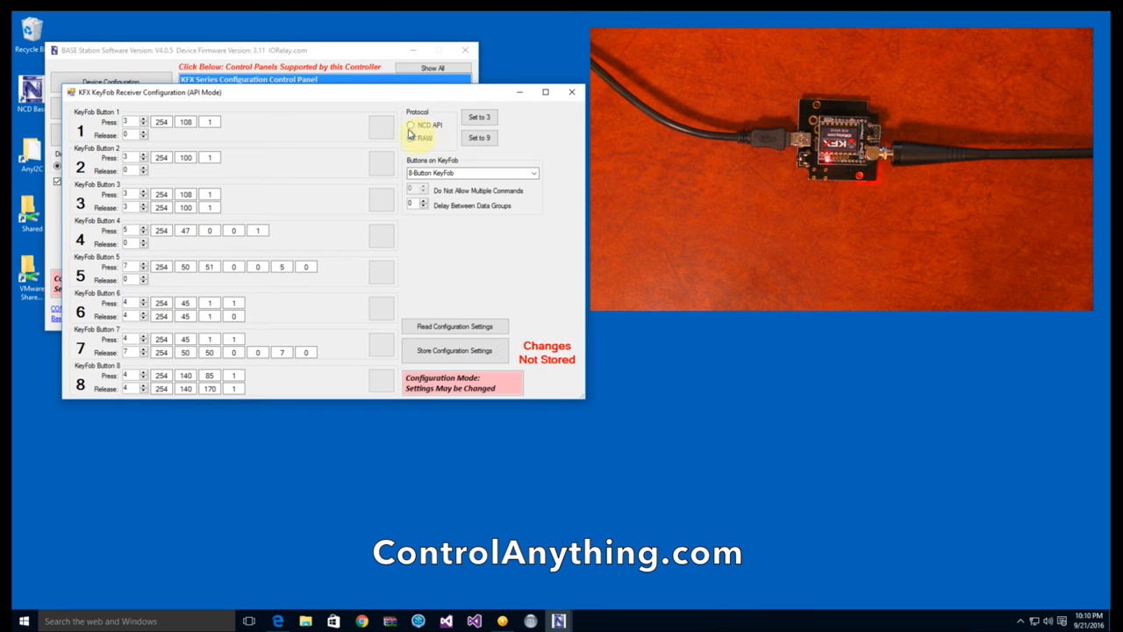
{"action": "left_click", "coordinate": [410, 137]}
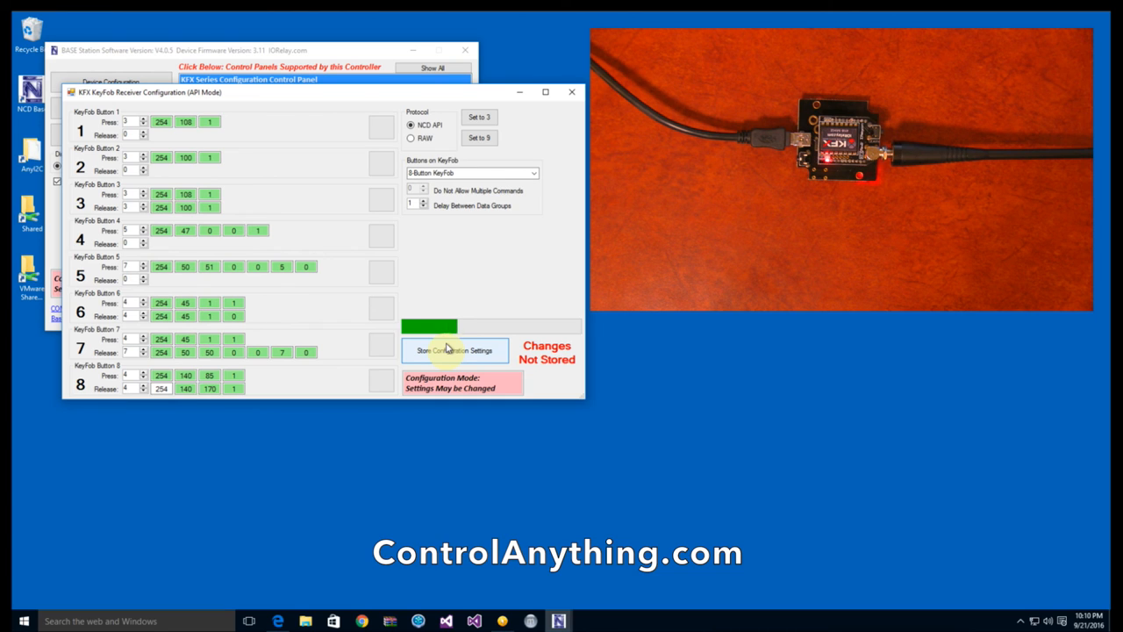
Write the button commands to the controller via Store Configuration Settings
{"action": "left_click", "coordinate": [454, 349]}
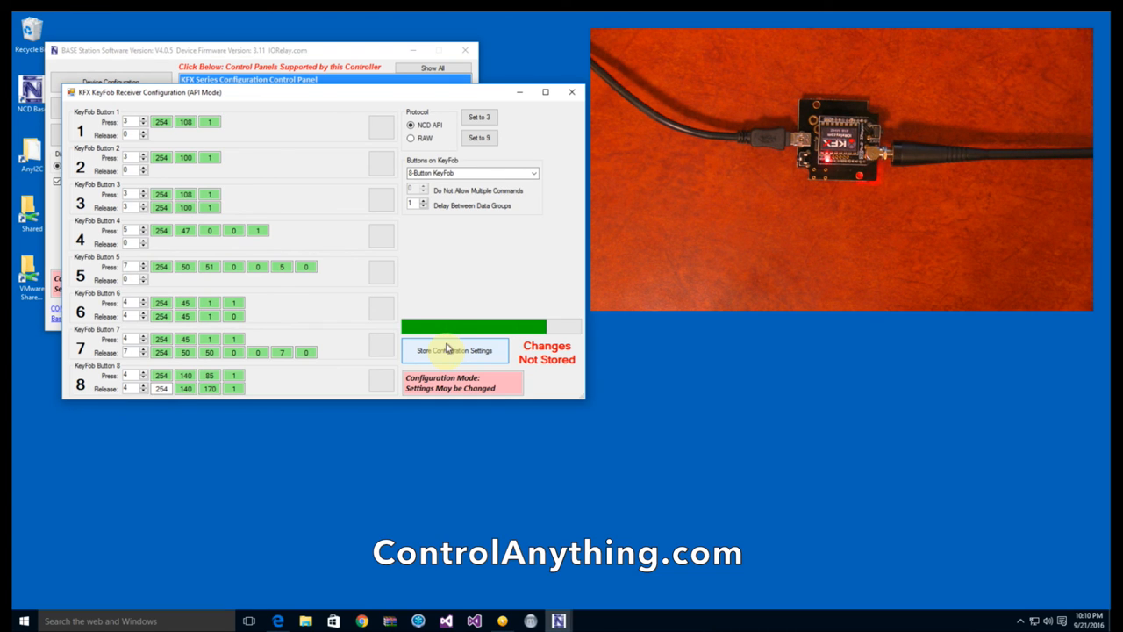
{"action": "left_click", "coordinate": [454, 351]}
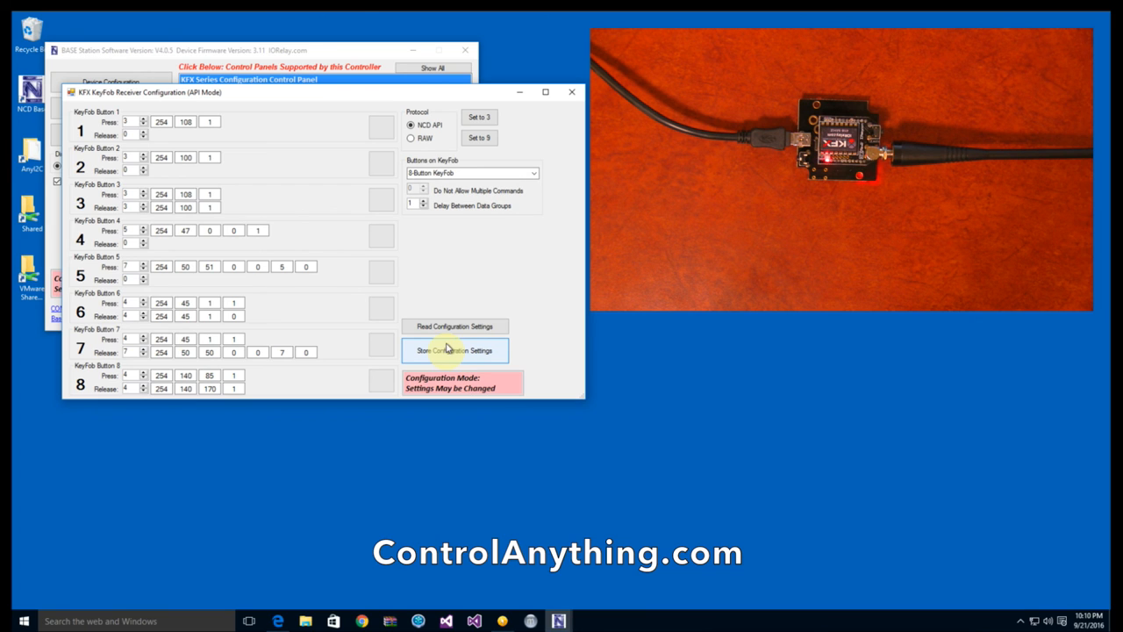